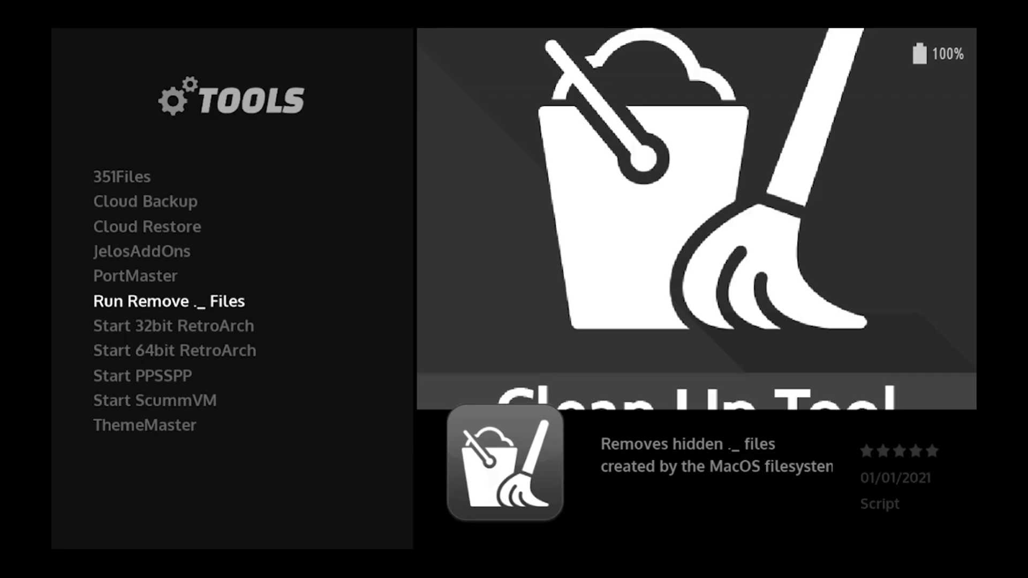
- Scroll the Tools list to 'Run Remove ._ Files' and read its description
{"action": "scroll", "scroll_direction": "down", "scroll_amount": 3}
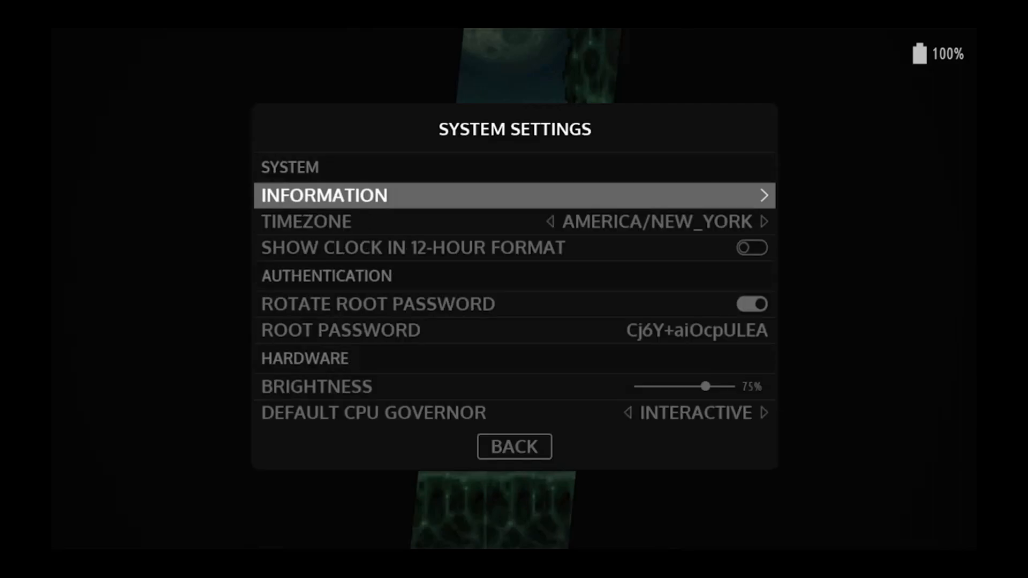
- Scroll through Timezone, Root Password, CPU Governor and System Update, then back to the Main Menu
{"action": "scroll", "scroll_direction": "down", "scroll_amount": 3}
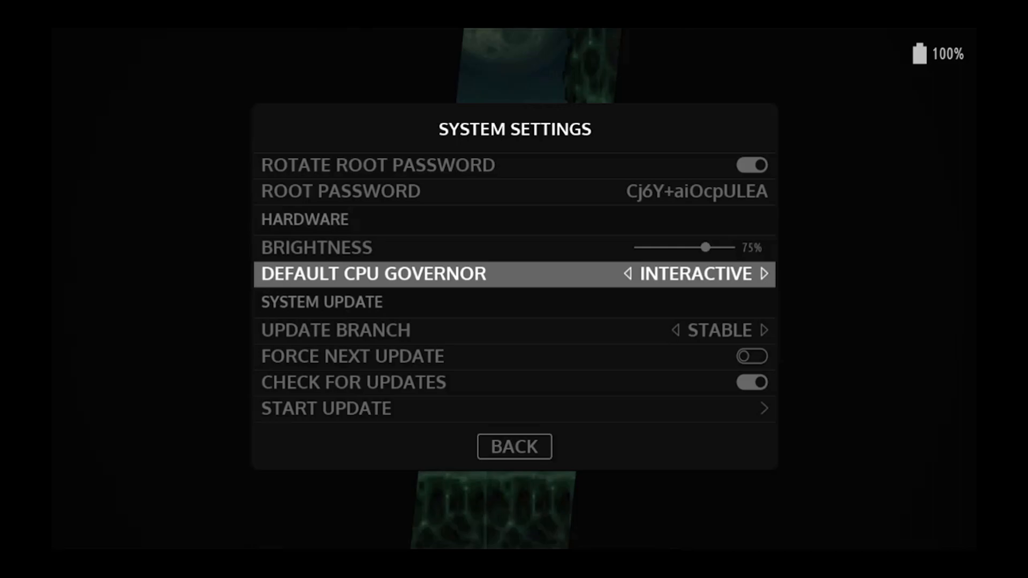
{"action": "left_click", "coordinate": [514, 447]}
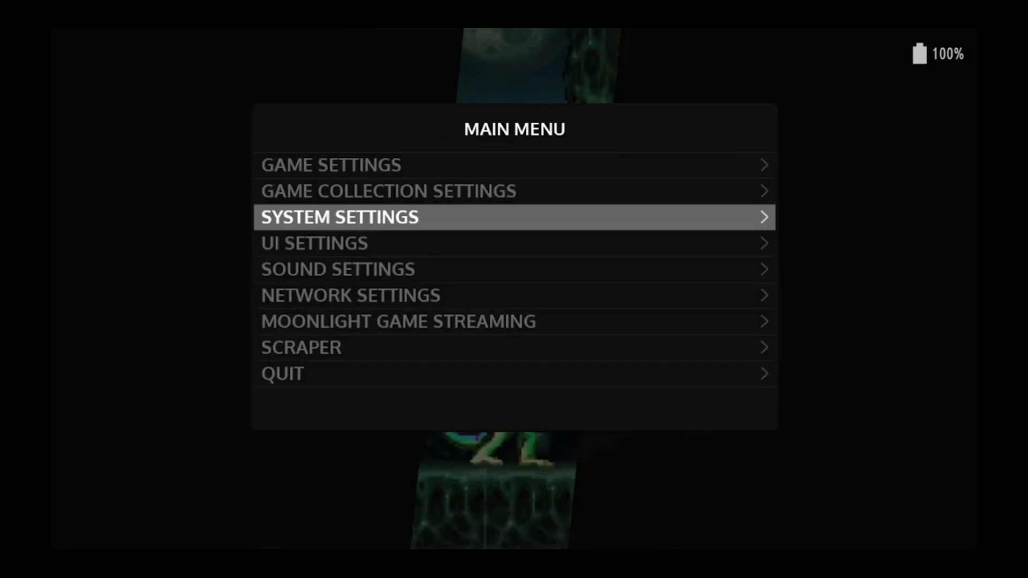
{"action": "key", "text": "down"}
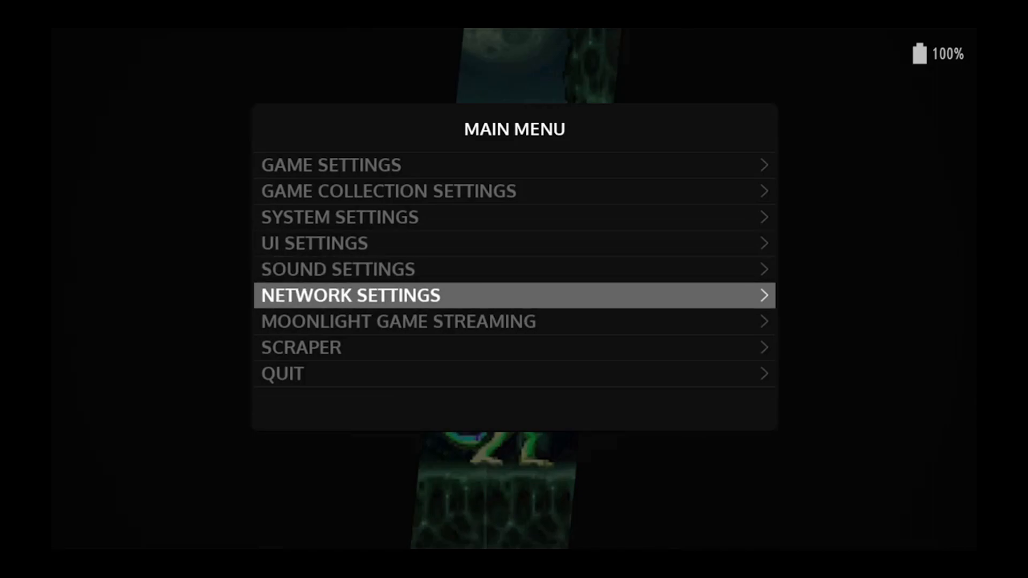
{"action": "key", "text": "Down"}
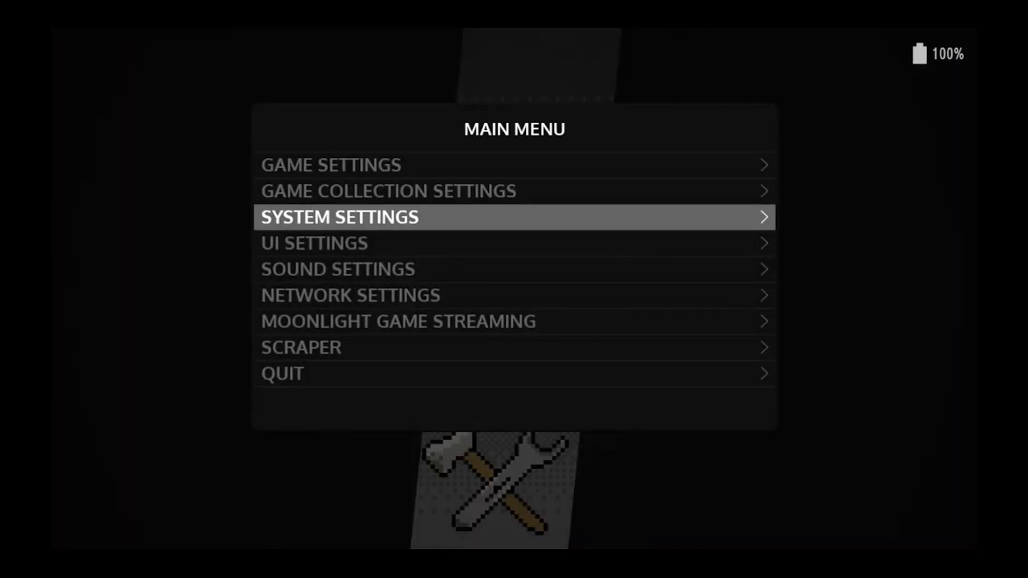
- View Nintendo 64's emulator options under Per System Advanced Configuration and return to the system list
{"action": "key", "text": "up"}
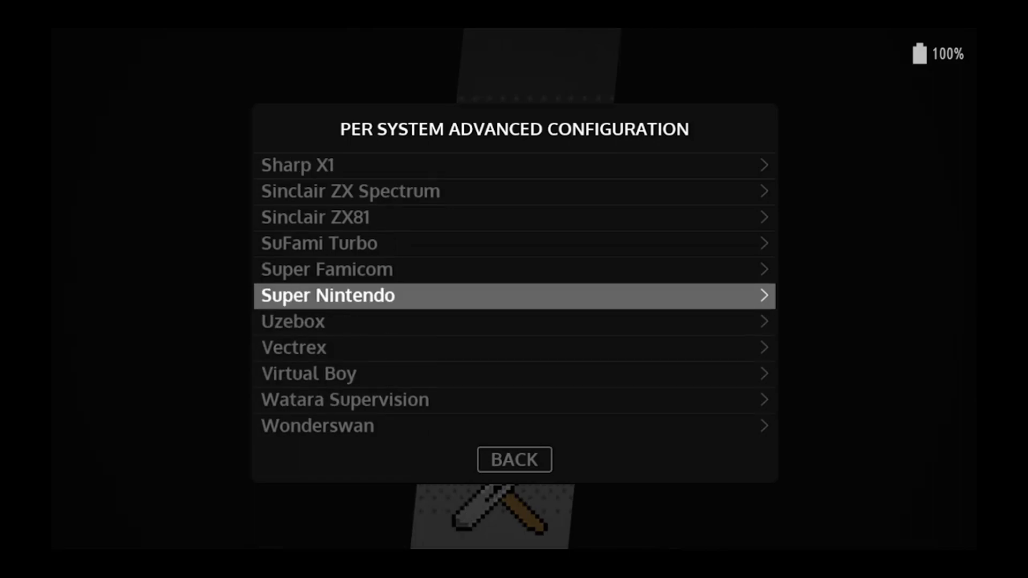
{"action": "scroll", "scroll_direction": "up", "scroll_amount": 3}
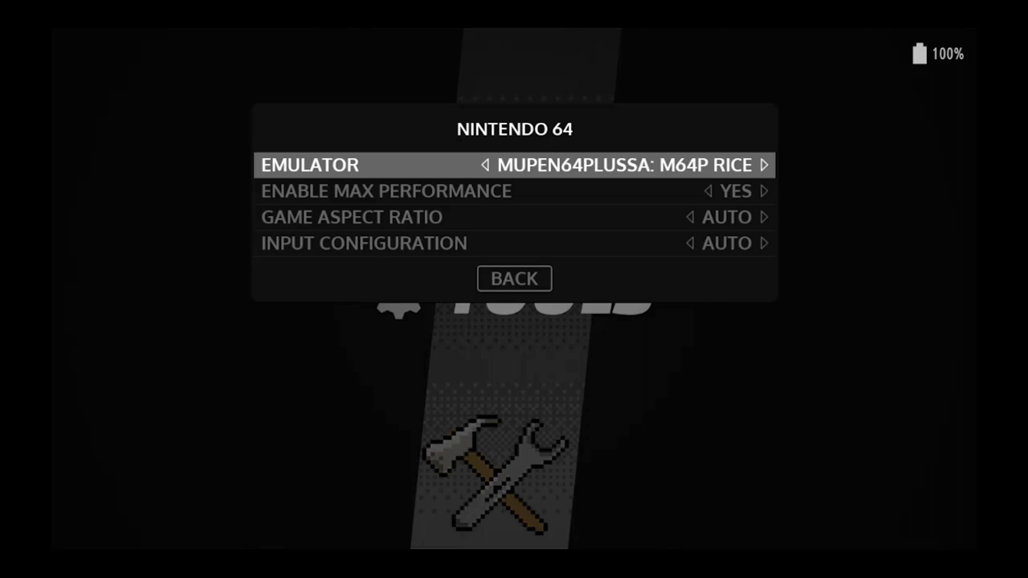
{"action": "left_click", "coordinate": [514, 279]}
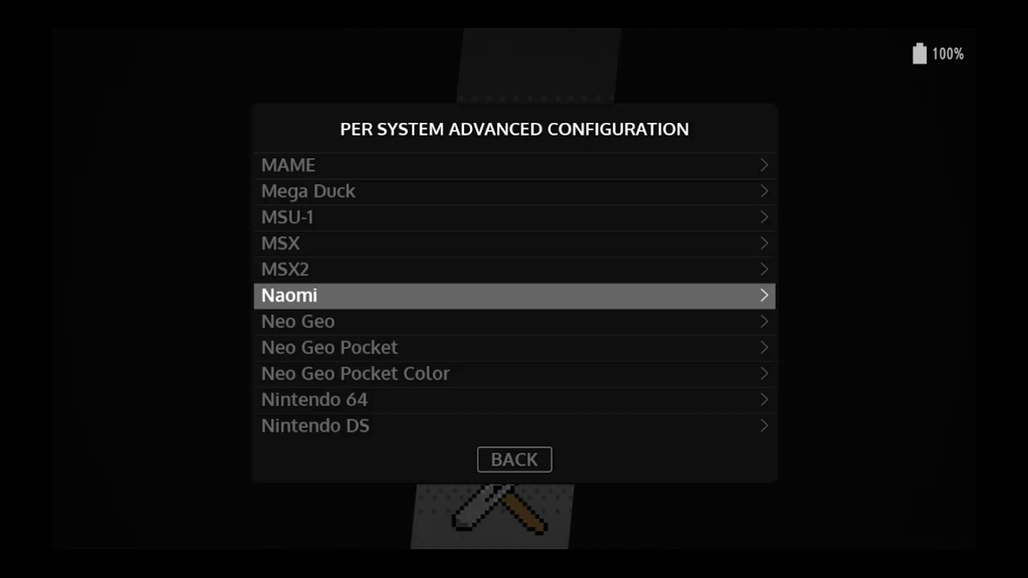
- Cycle MAME's emulator through MAME2010, MAME2015, FBNEO and FBALPHA2012, then back out
{"action": "scroll", "scroll_direction": "up", "scroll_amount": 3}
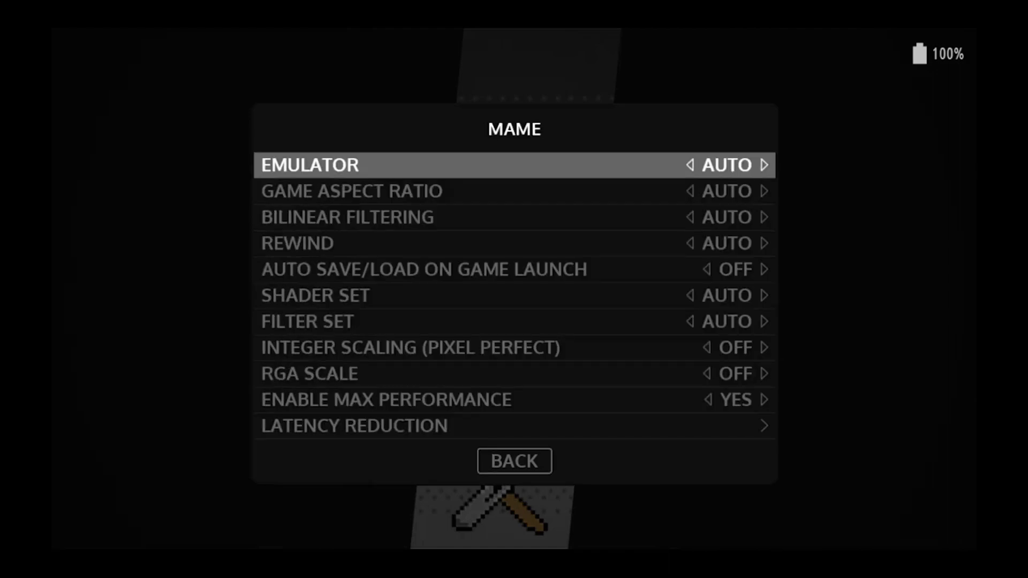
{"action": "left_click", "coordinate": [762, 165]}
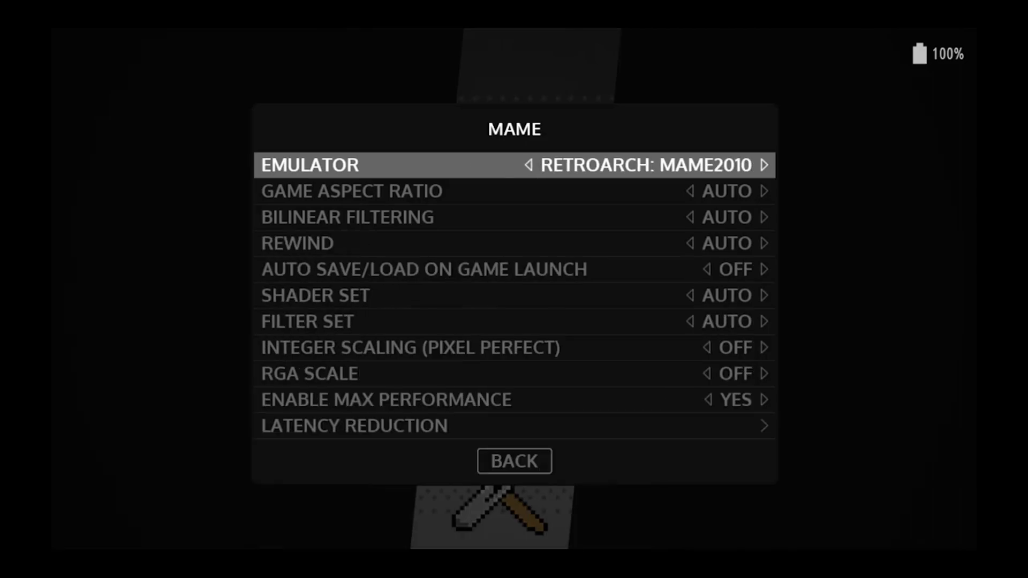
{"action": "left_click", "coordinate": [764, 165]}
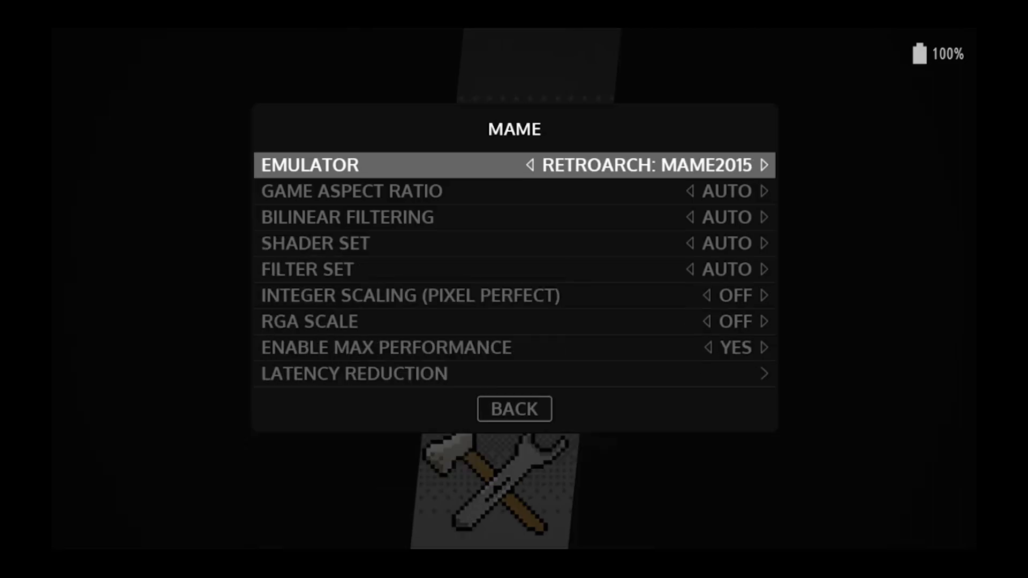
{"action": "left_click", "coordinate": [764, 165]}
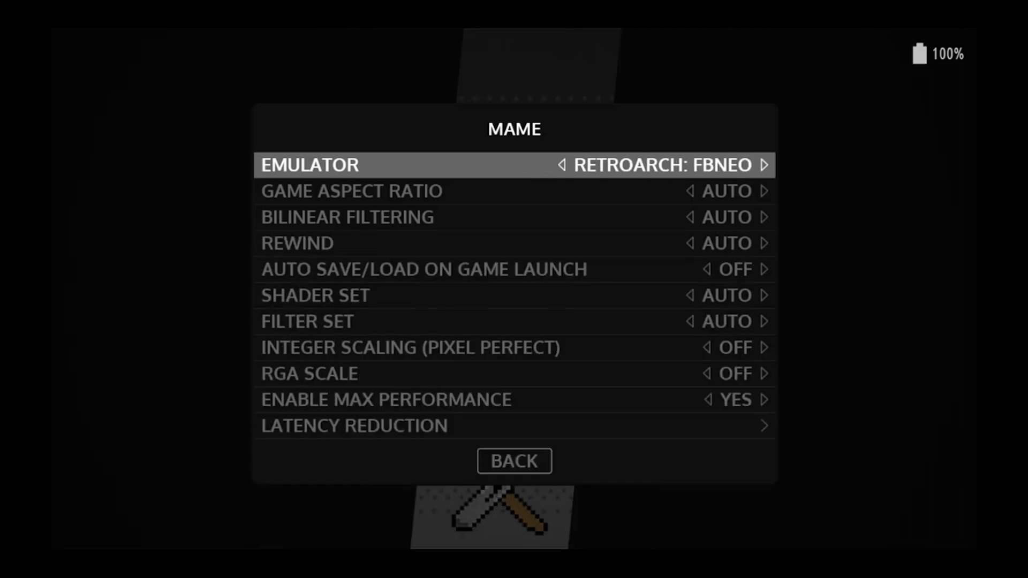
{"action": "left_click", "coordinate": [763, 165]}
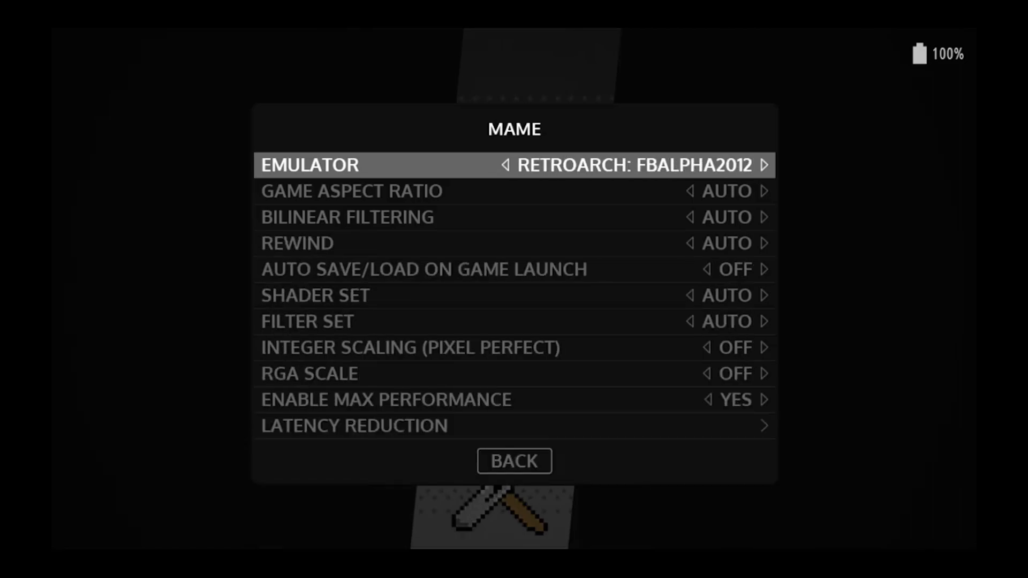
{"action": "left_click", "coordinate": [762, 165]}
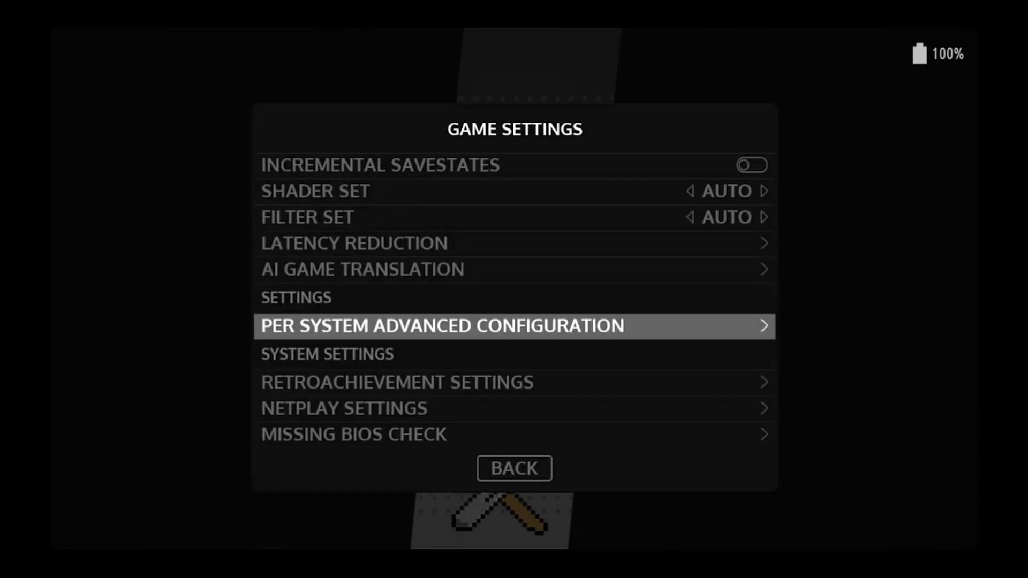
{"action": "left_click", "coordinate": [513, 468]}
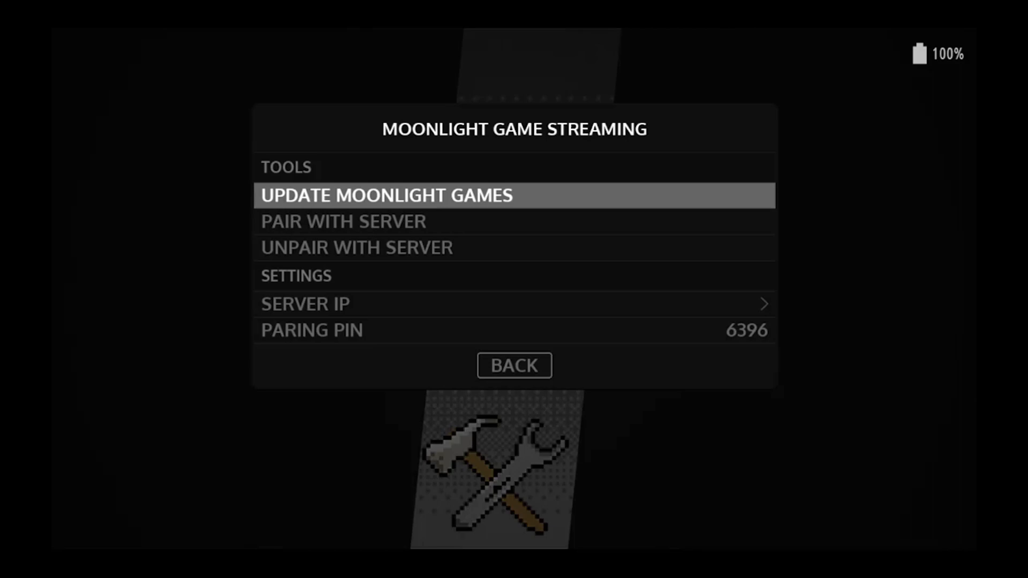
{"action": "left_click", "coordinate": [514, 365]}
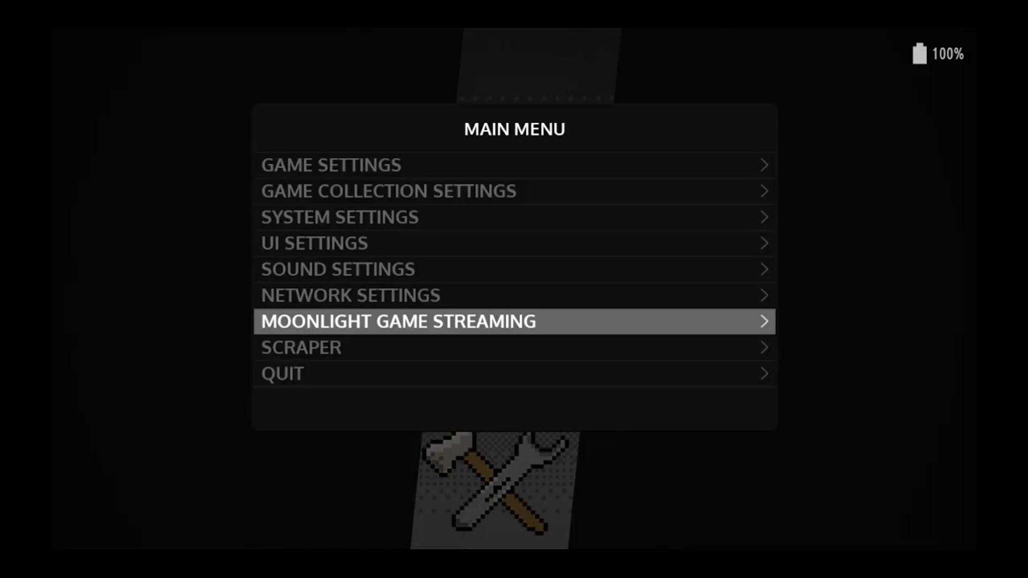
- Inspect Hostname, WiFi and SSH toggles in Network Settings, then leave for Game Settings
{"action": "key", "text": "up"}
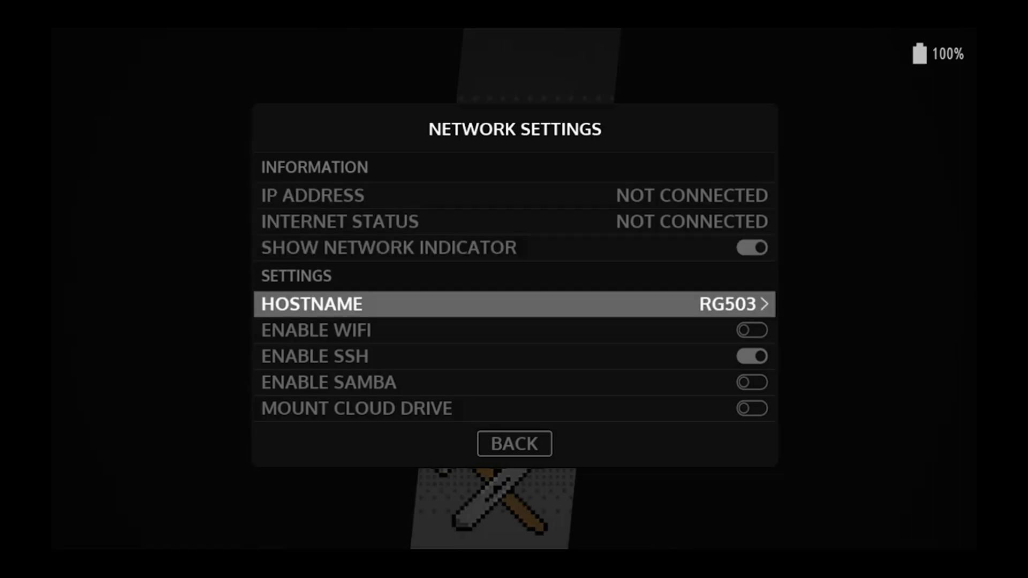
{"action": "scroll", "scroll_direction": "down", "scroll_amount": 3}
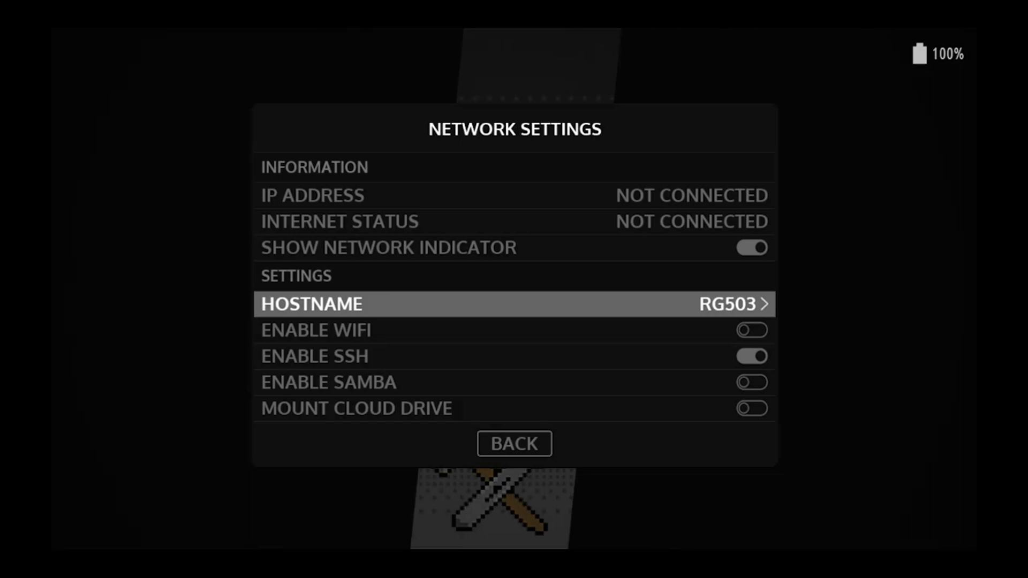
{"action": "left_click", "coordinate": [514, 443]}
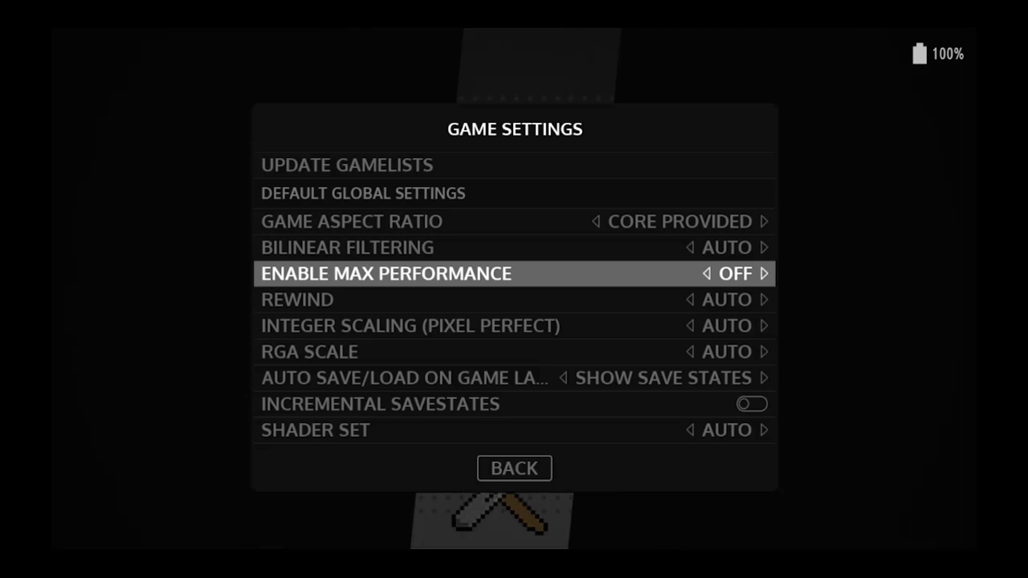
{"action": "scroll", "scroll_direction": "down", "scroll_amount": 3}
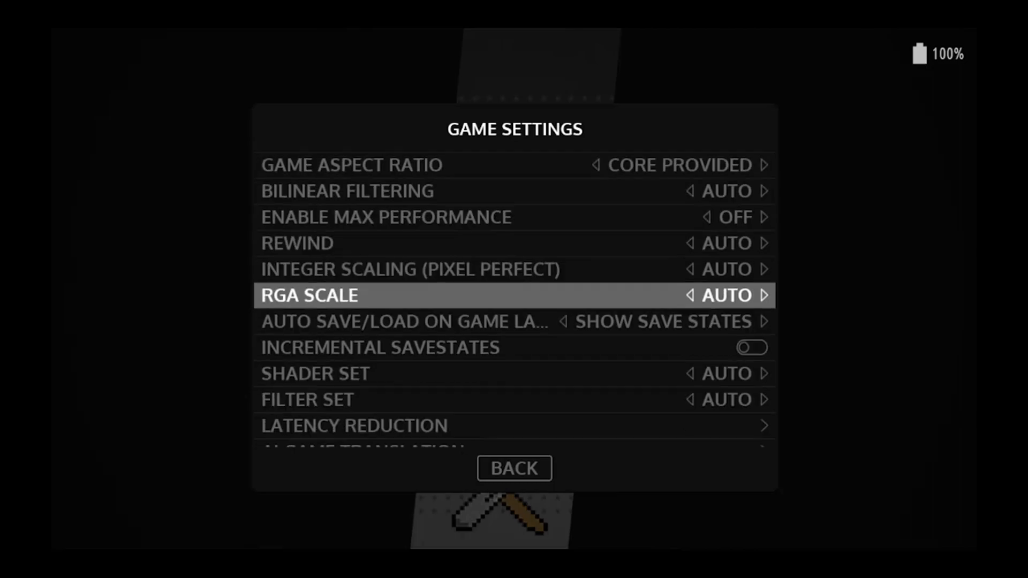
{"action": "scroll", "scroll_direction": "down", "scroll_amount": 3}
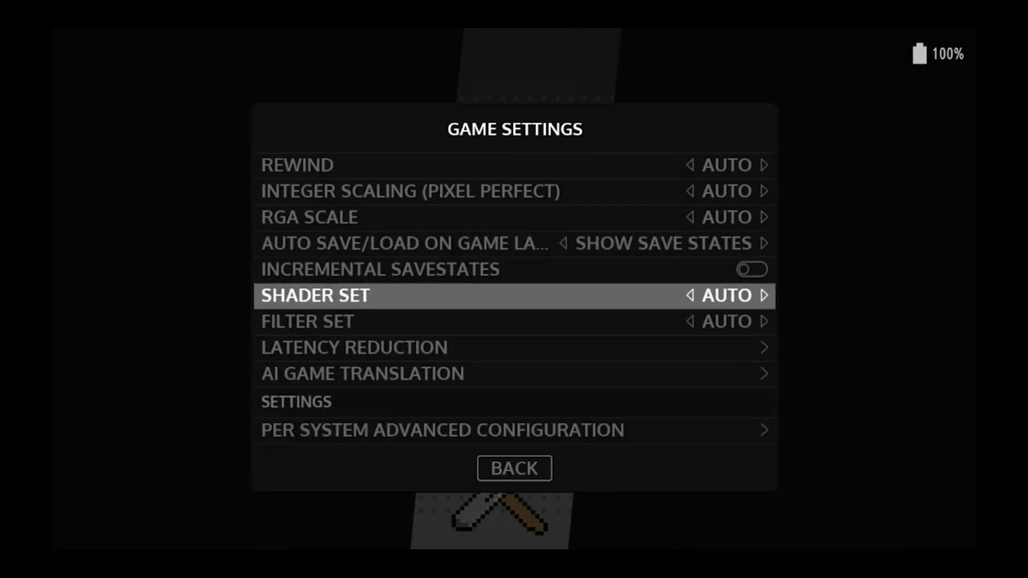
{"action": "scroll", "scroll_direction": "down", "scroll_amount": 3}
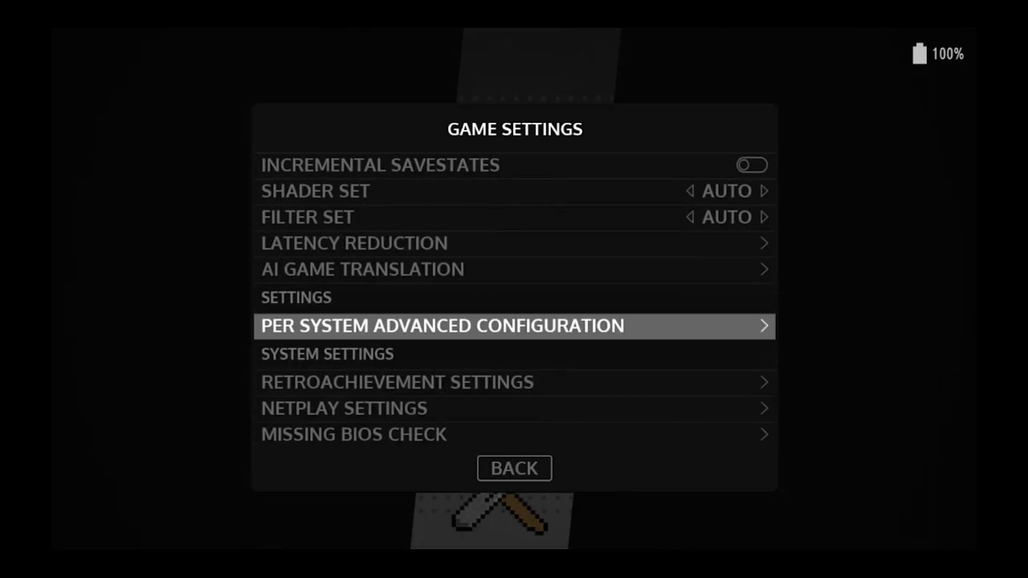